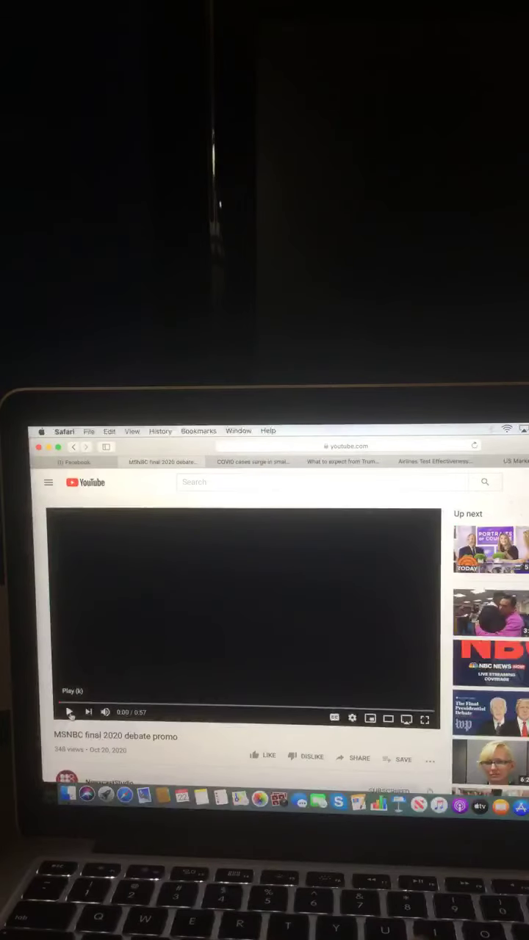
- Start playback of the MSNBC final 2020 debate promo video from 0:00
{"action": "left_click", "coordinate": [69, 712]}
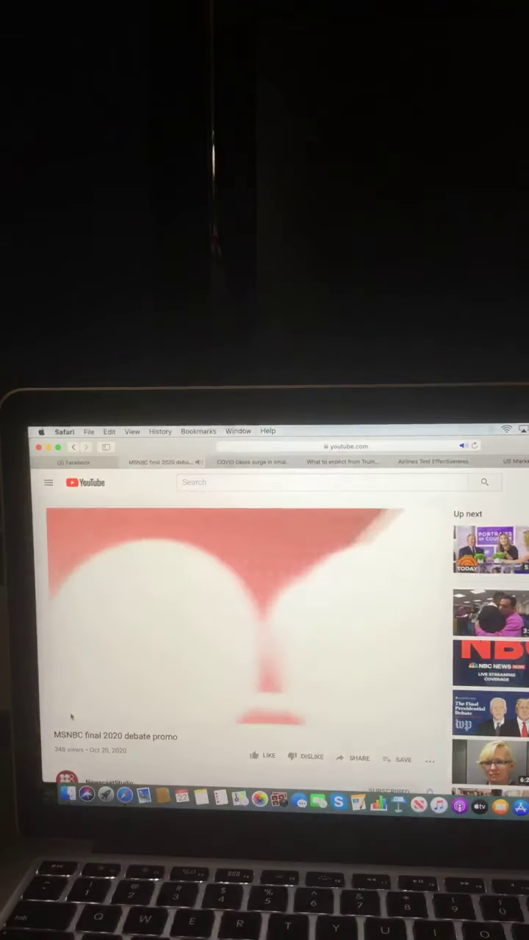